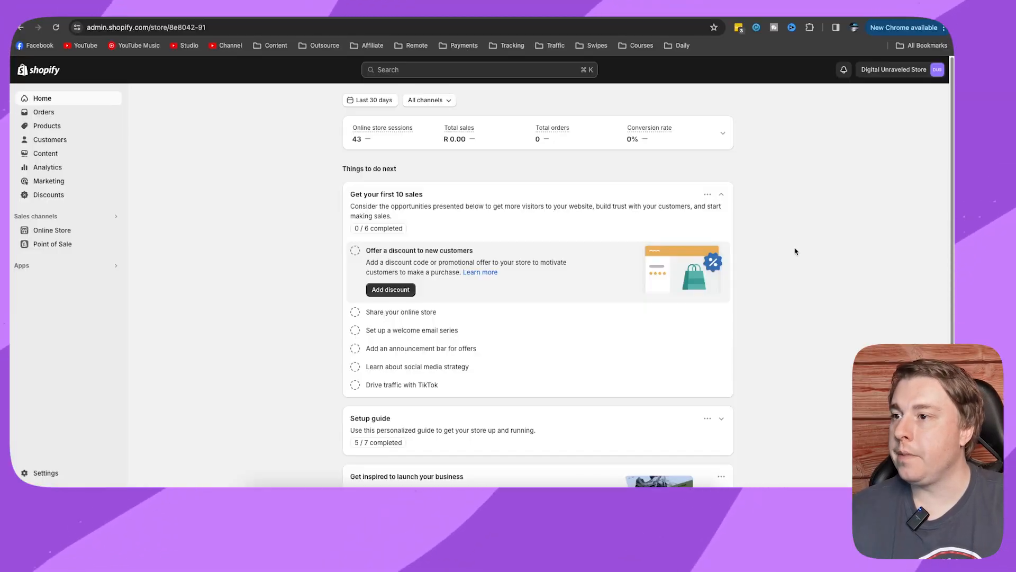
{"action": "mouse_move", "coordinate": [51, 232]}
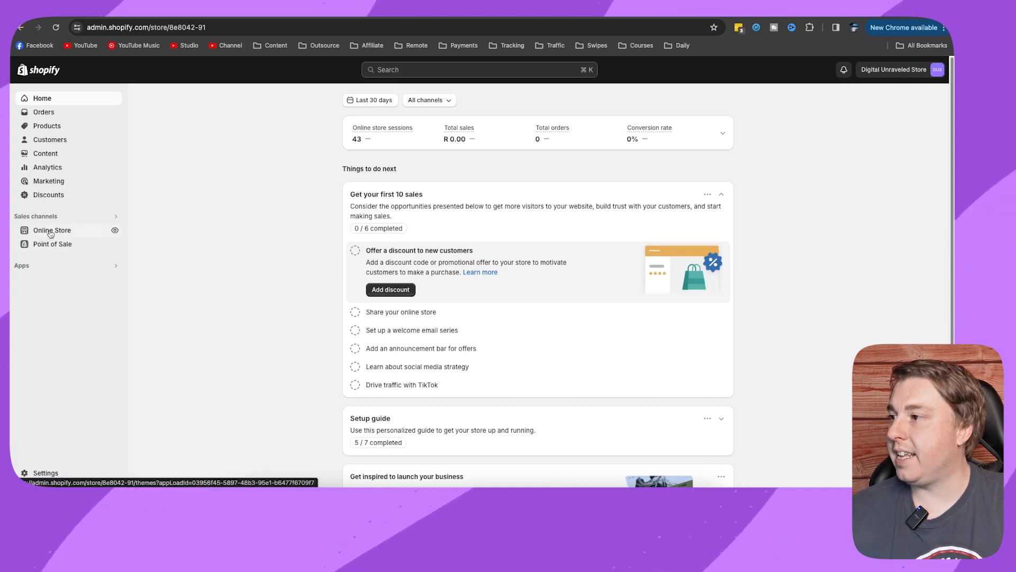
- Reach Online Store > Themes and choose Edit default theme content for the current Ride theme
{"action": "left_click", "coordinate": [51, 231]}
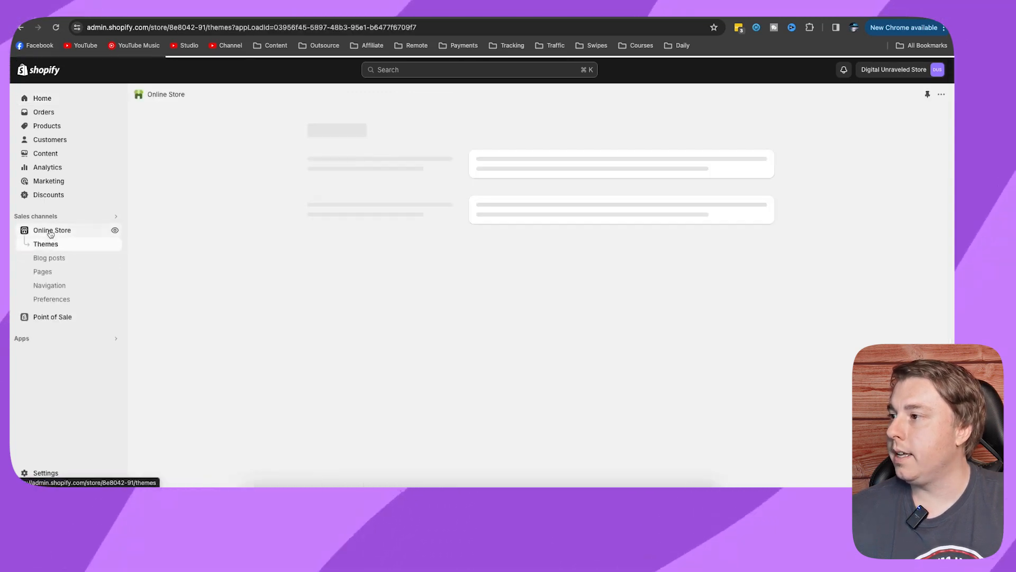
{"action": "left_click", "coordinate": [46, 243]}
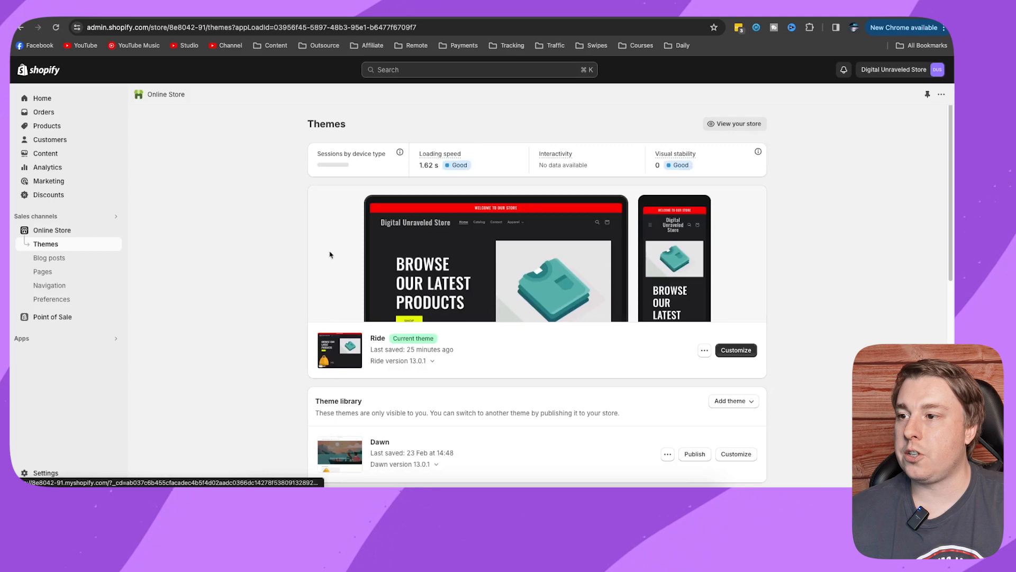
{"action": "scroll", "scroll_direction": "down", "scroll_amount": 3}
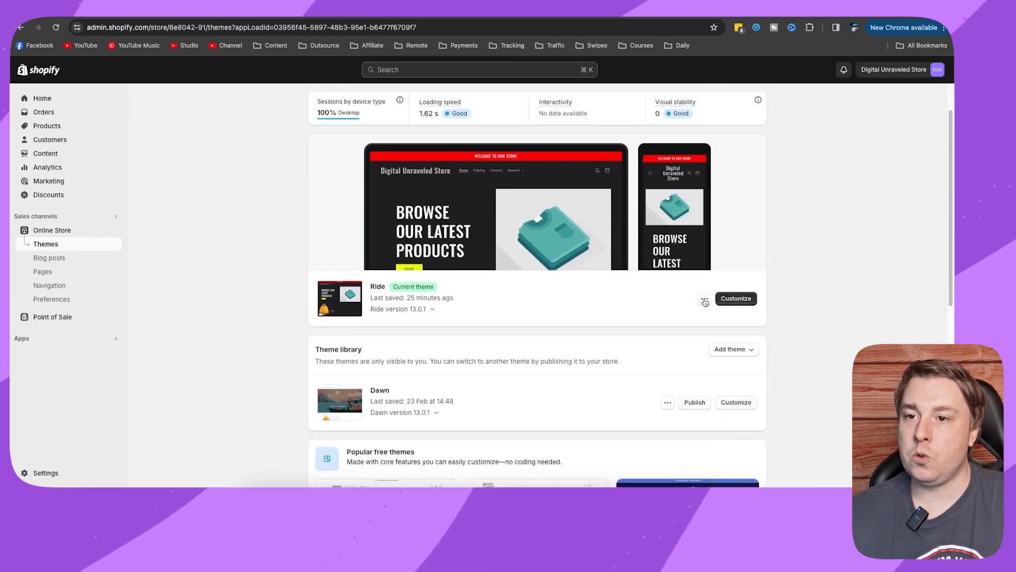
{"action": "left_click", "coordinate": [704, 298]}
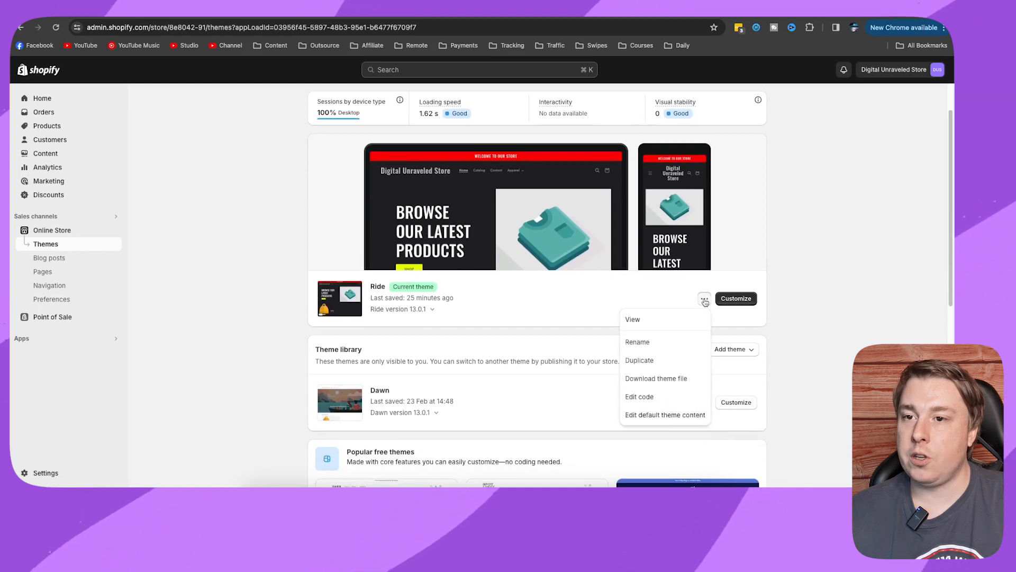
{"action": "mouse_move", "coordinate": [650, 417]}
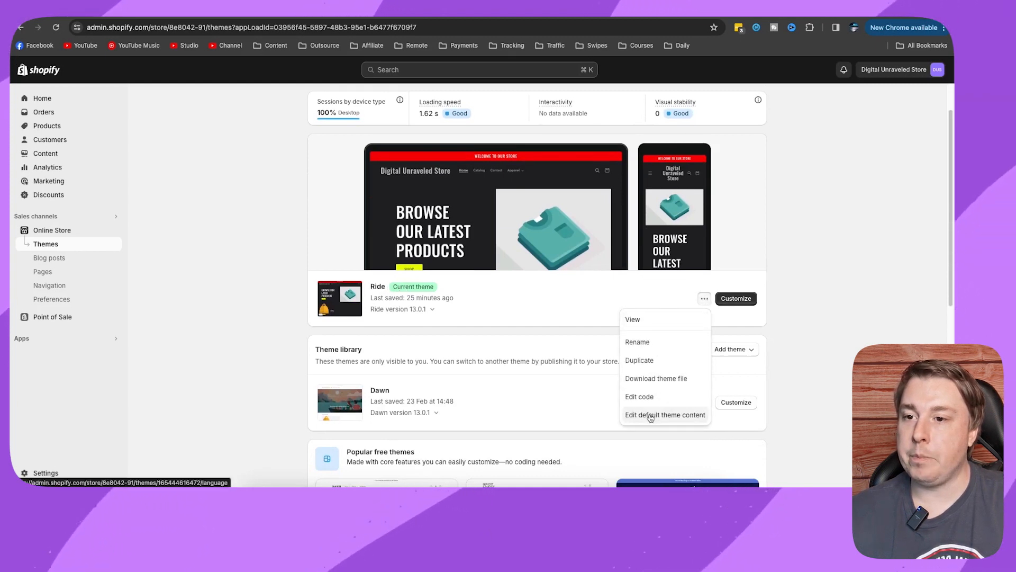
{"action": "left_click", "coordinate": [665, 415]}
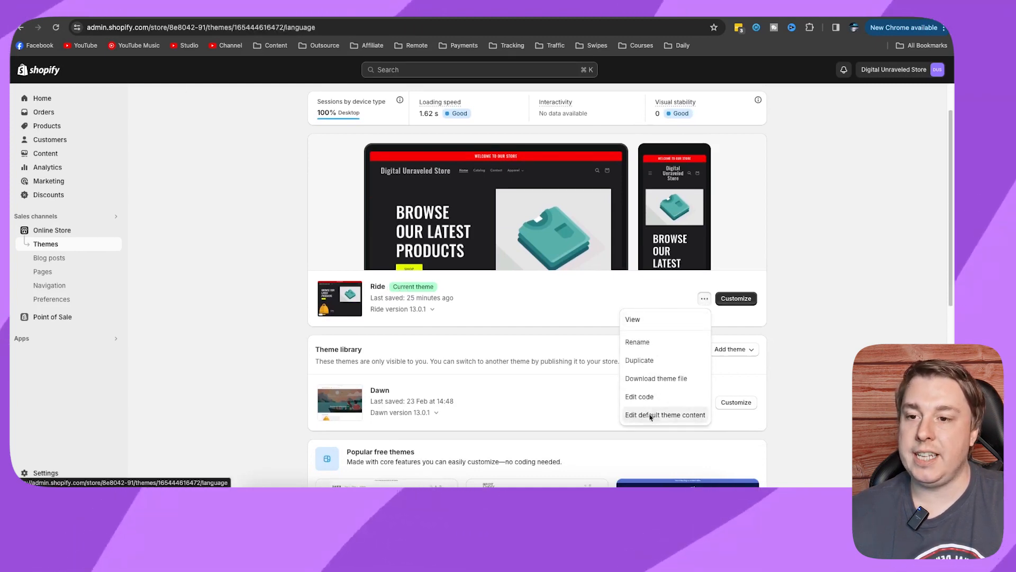
- Filter the Ride theme content for 'add to cart' to show the Products Add to cart entry
{"action": "left_click", "coordinate": [665, 415]}
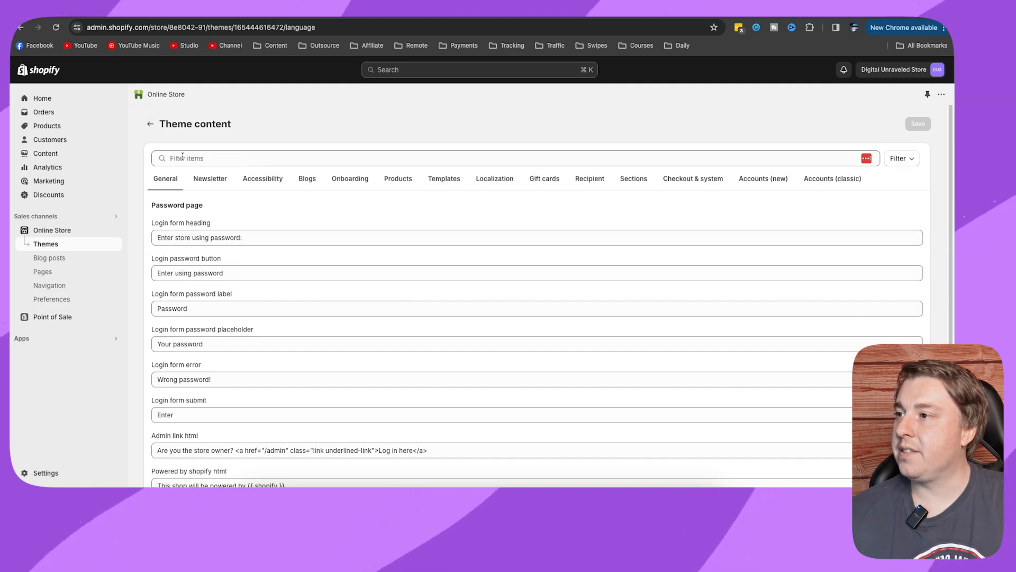
{"action": "type", "text": "add"}
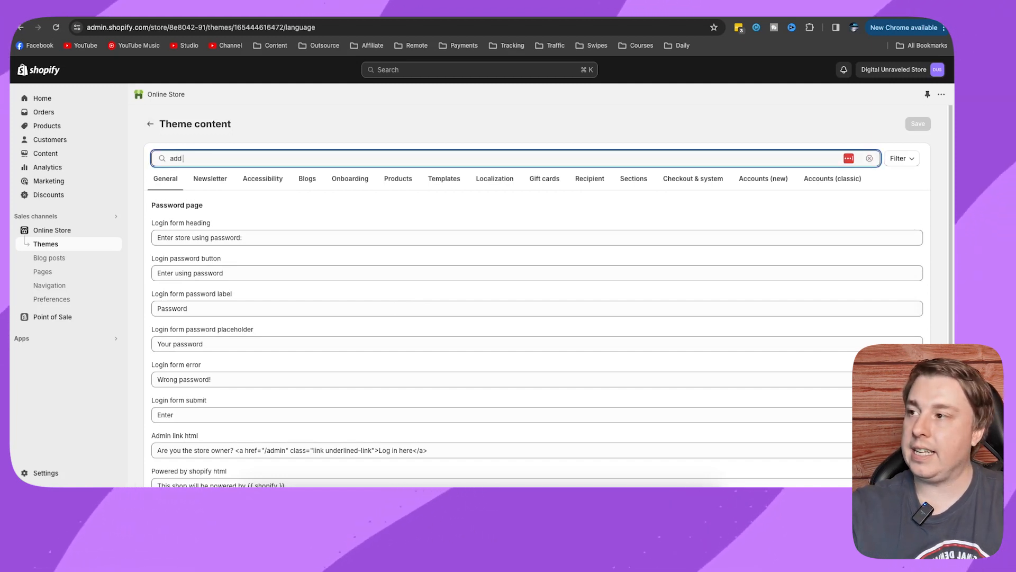
{"action": "key", "text": "Enter"}
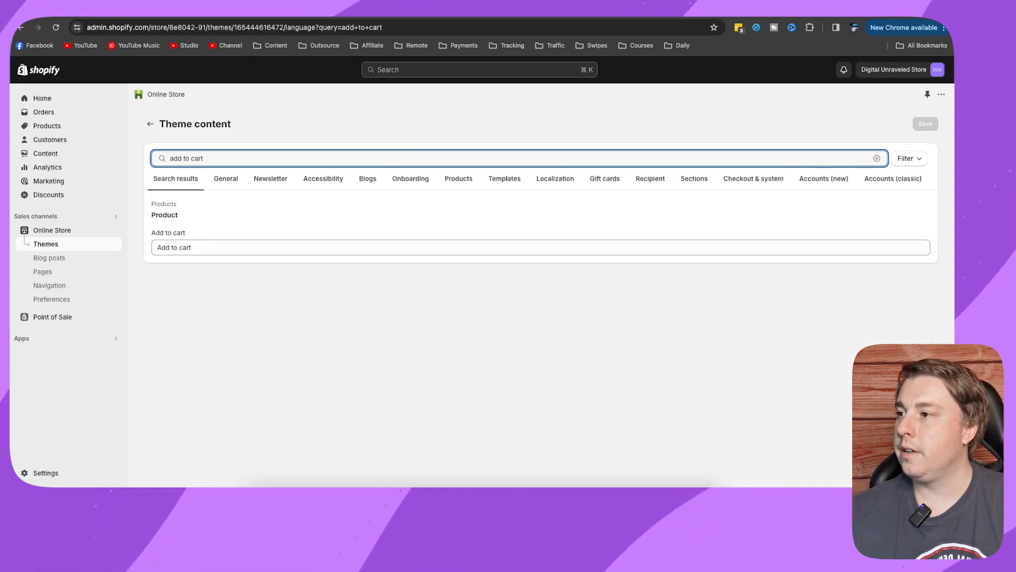
{"action": "mouse_move", "coordinate": [191, 234]}
{"action": "type", "text": "my "}
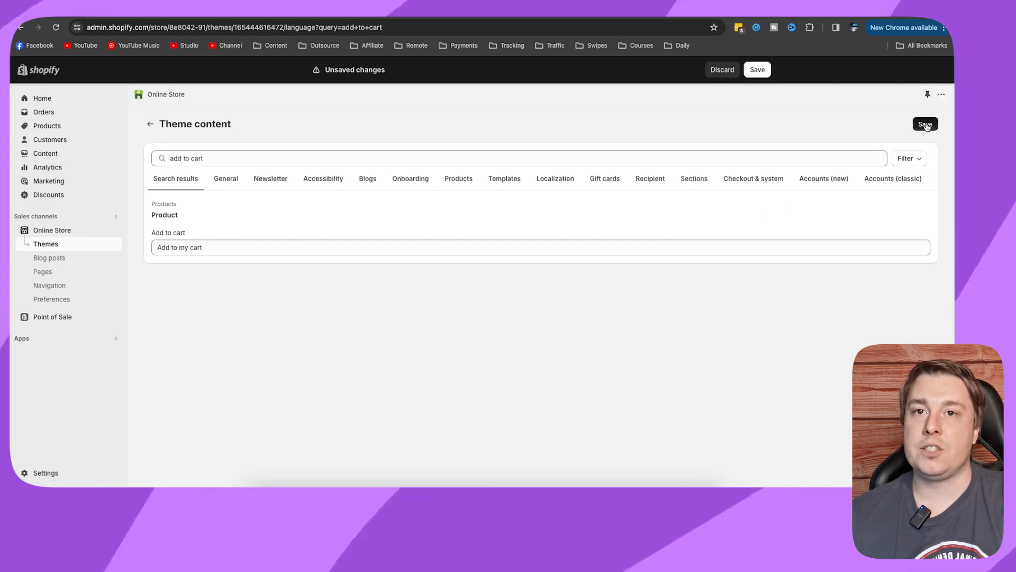
- Save the text as 'Add to my cart' and view it on the live Bell Icon product page
{"action": "left_click", "coordinate": [925, 124]}
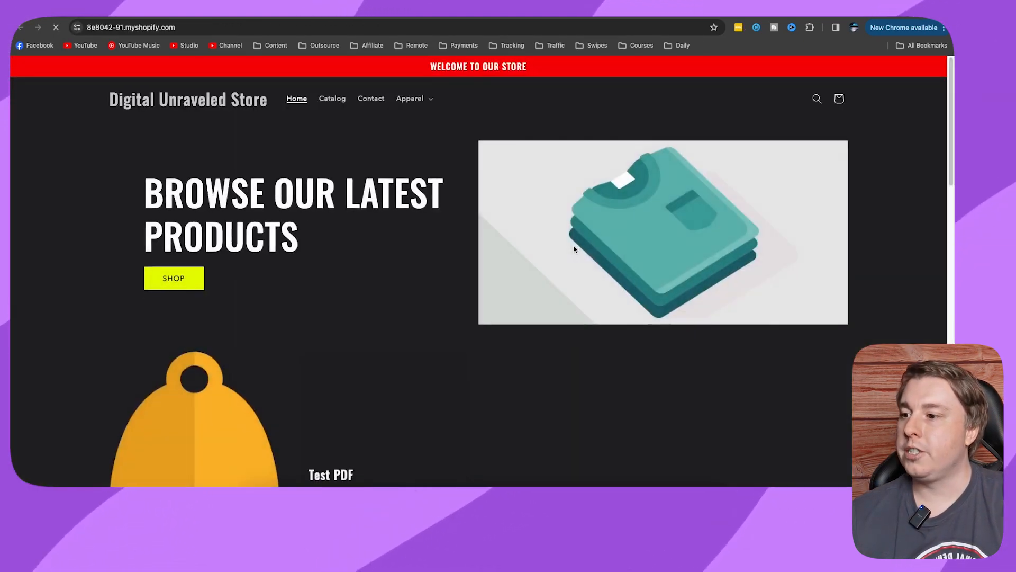
{"action": "scroll", "scroll_direction": "down", "scroll_amount": 3}
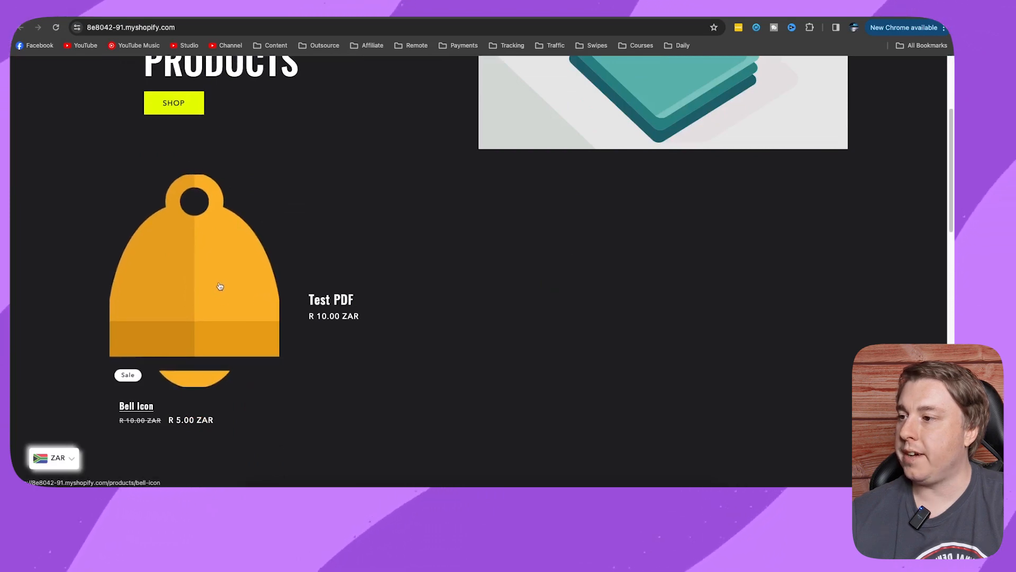
{"action": "left_click", "coordinate": [136, 406]}
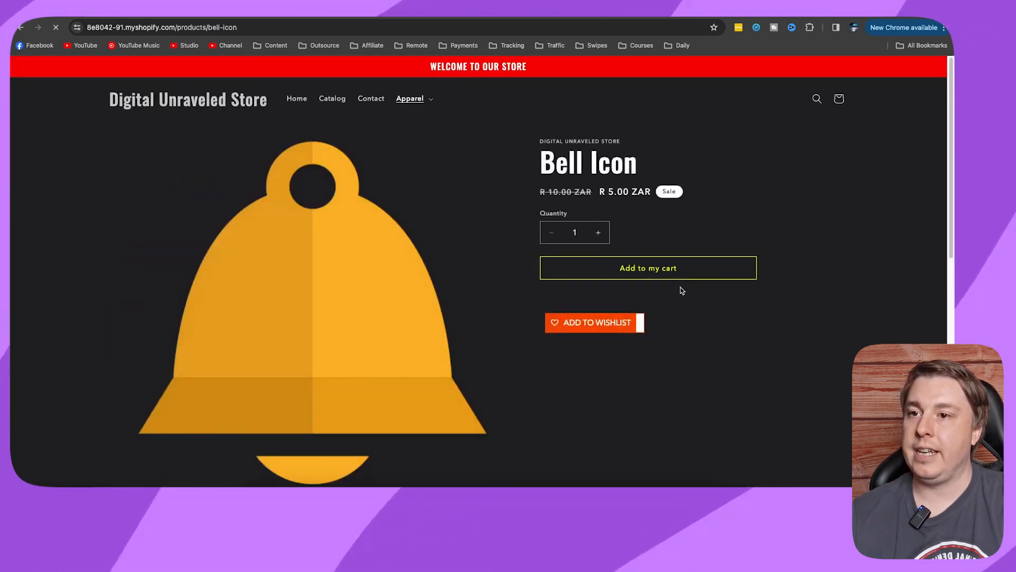